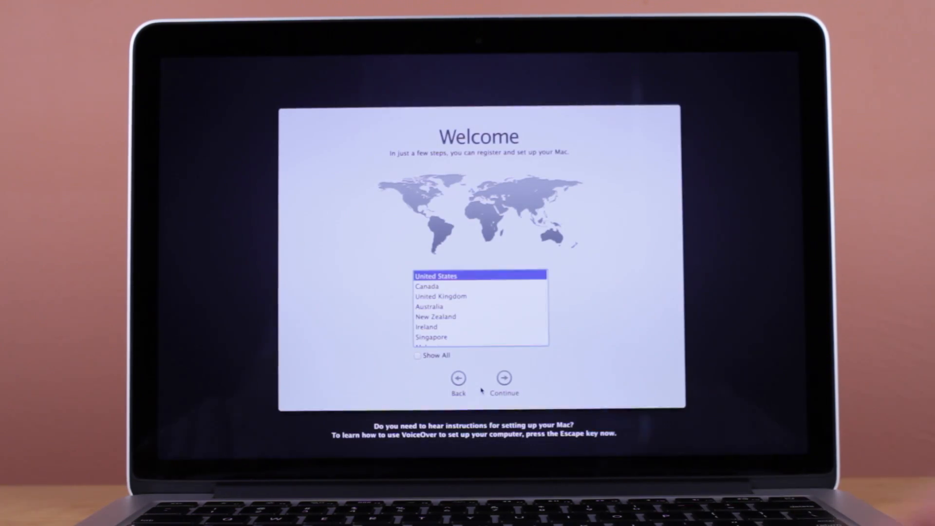
Keep United States as the country and the U.S. keyboard layout.
{"action": "left_click", "coordinate": [504, 378]}
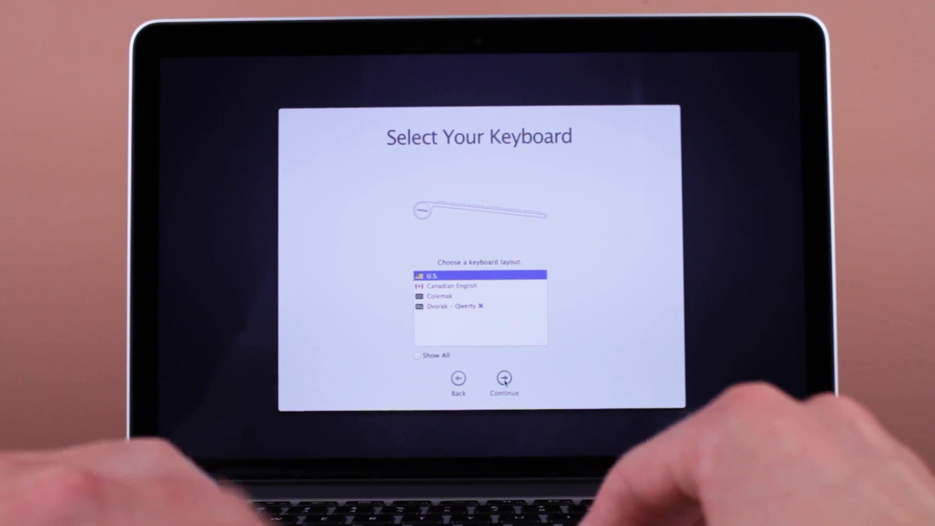
{"action": "left_click", "coordinate": [504, 382]}
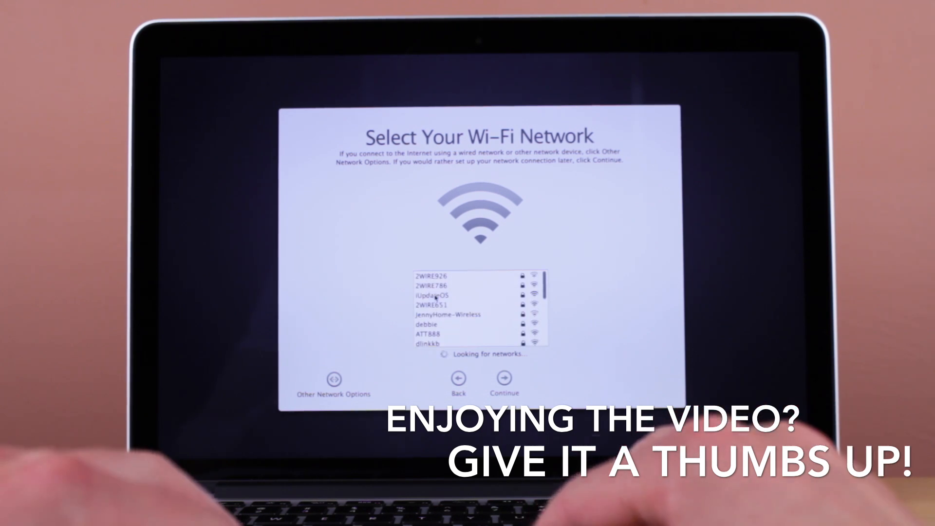
Join the iUpdateOS Wi-Fi network with its password.
{"action": "left_click", "coordinate": [434, 295]}
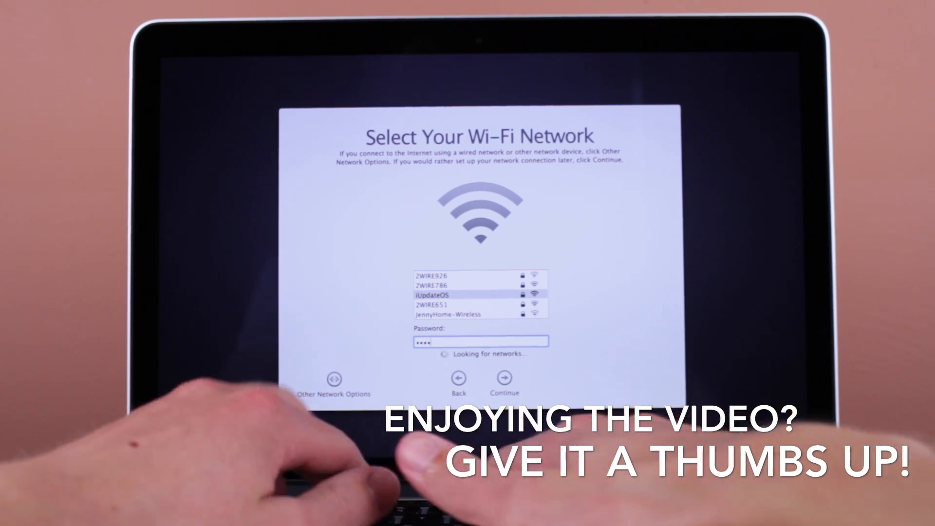
{"action": "type", "text": "password"}
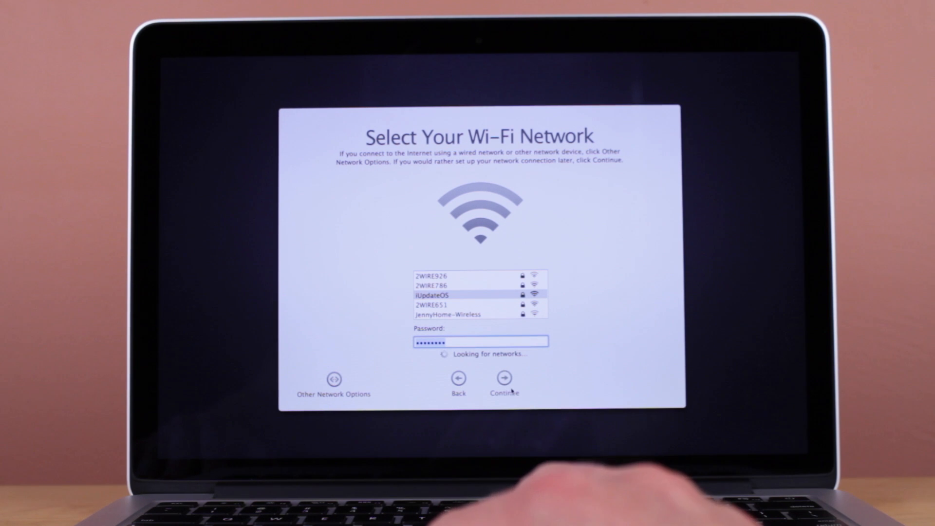
{"action": "left_click", "coordinate": [504, 379]}
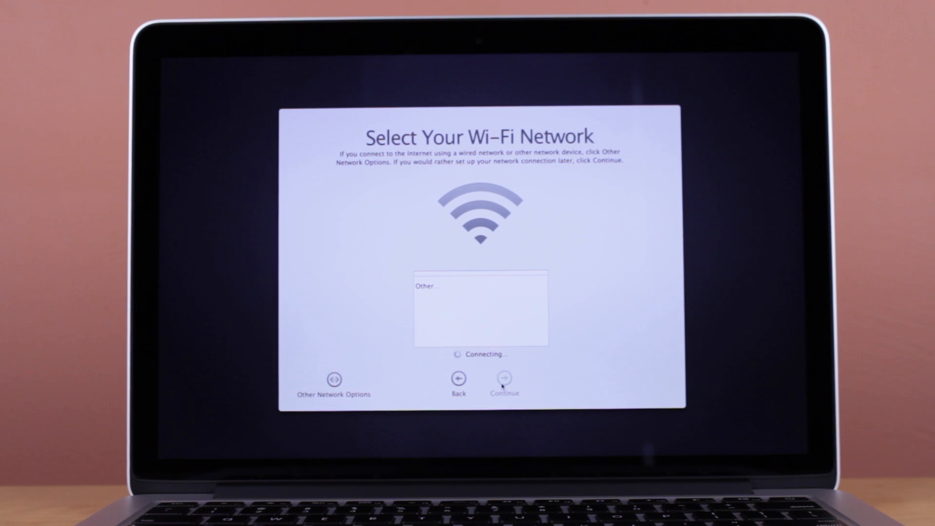
Continue once connected and choose 'Don't transfer any information now'.
{"action": "left_click", "coordinate": [503, 379]}
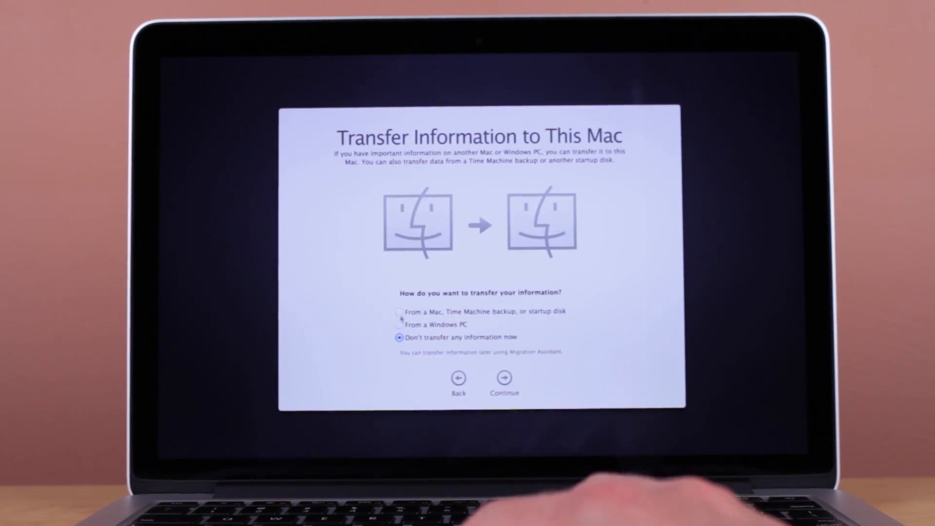
{"action": "left_click", "coordinate": [400, 324]}
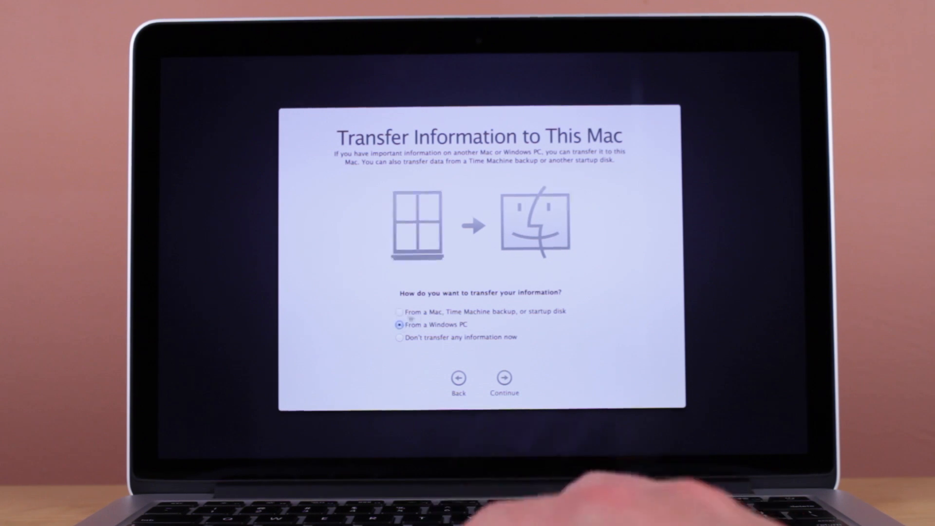
{"action": "left_click", "coordinate": [400, 312]}
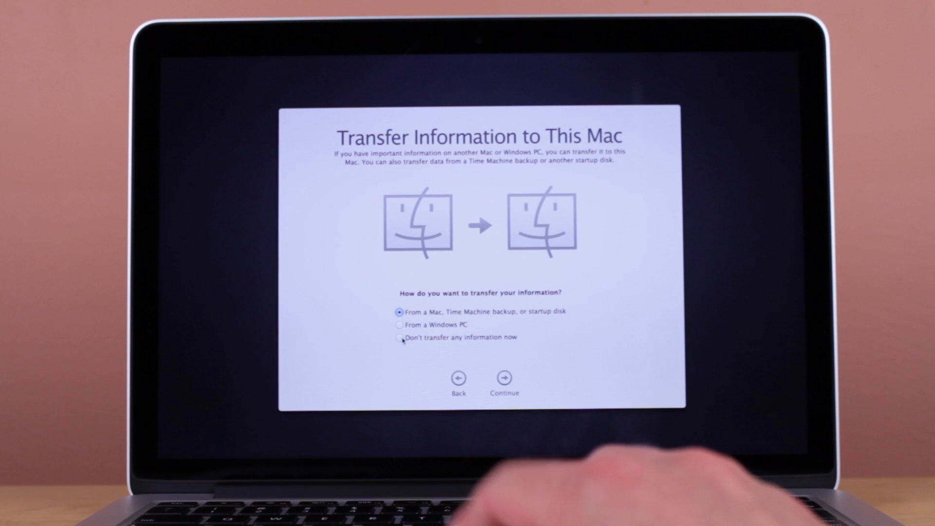
{"action": "left_click", "coordinate": [398, 338]}
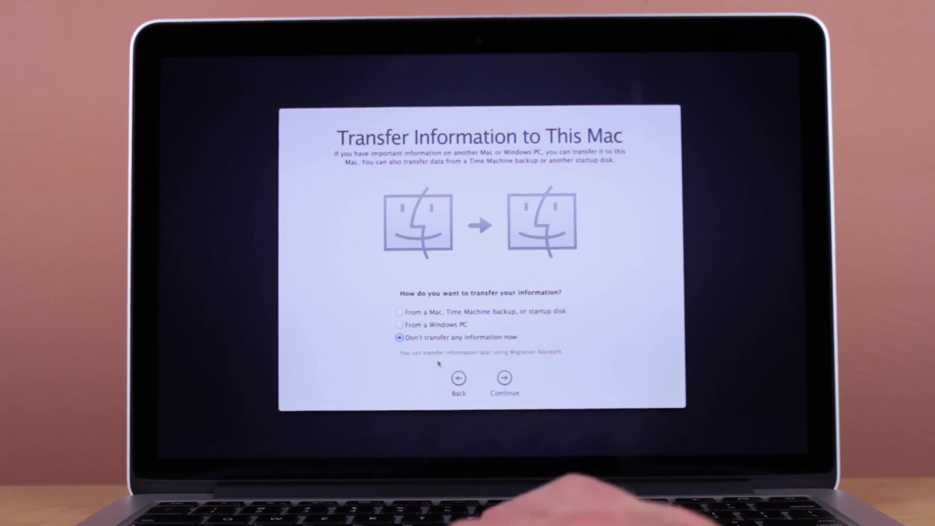
{"action": "left_click", "coordinate": [504, 379]}
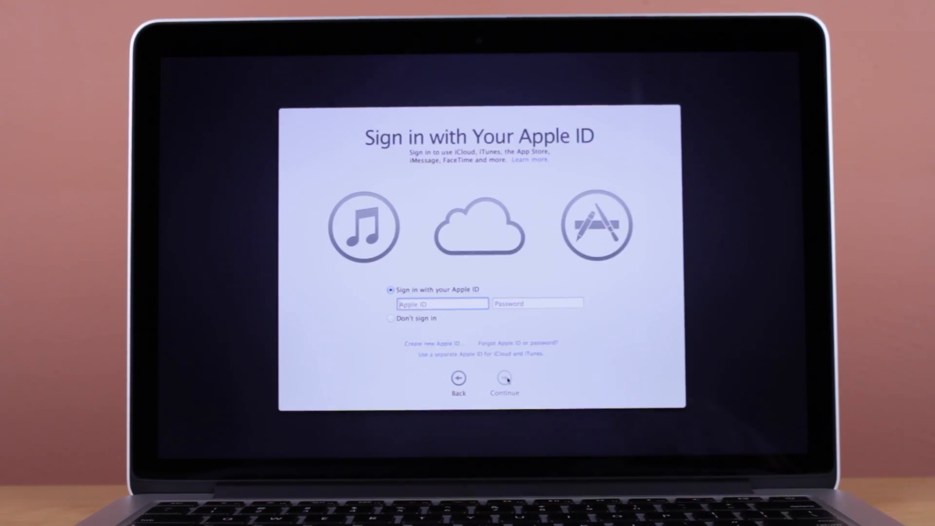
Move past Apple ID sign-in and agree to the terms and conditions.
{"action": "left_click", "coordinate": [504, 379]}
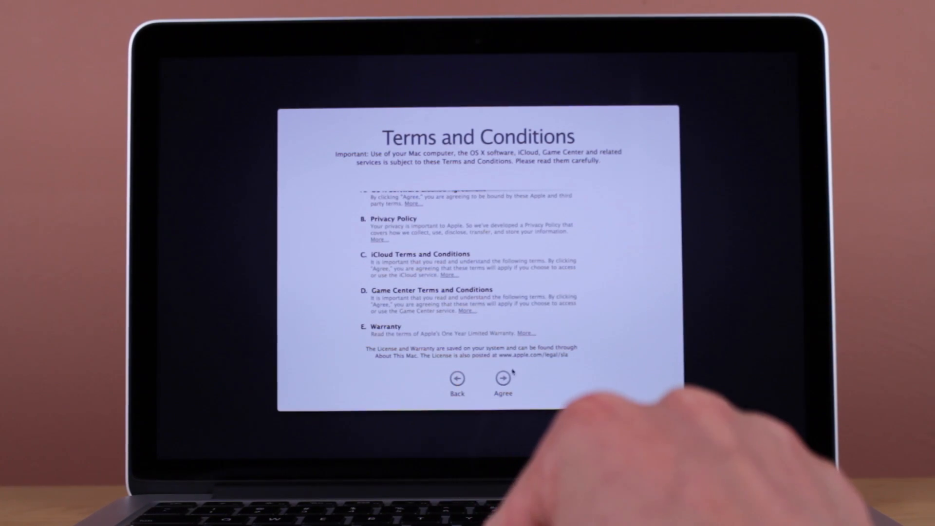
{"action": "left_click", "coordinate": [503, 379]}
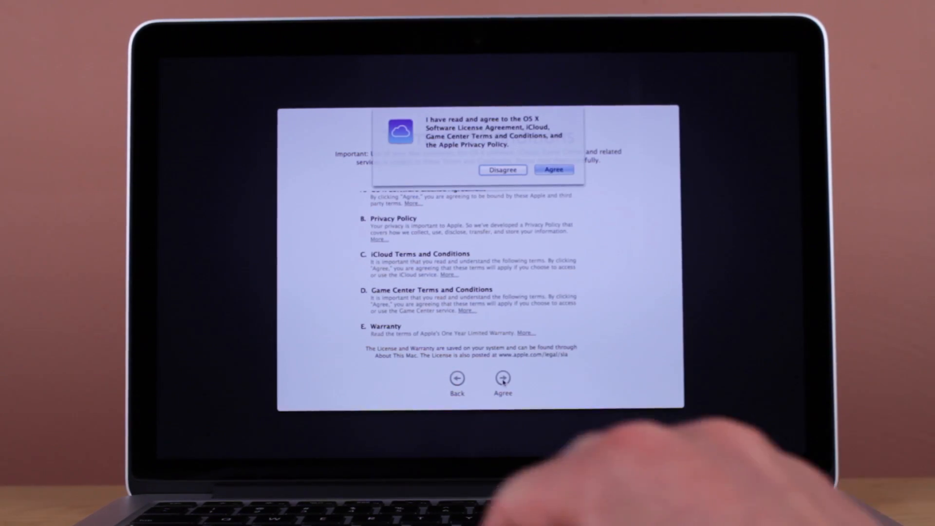
{"action": "left_click", "coordinate": [554, 170]}
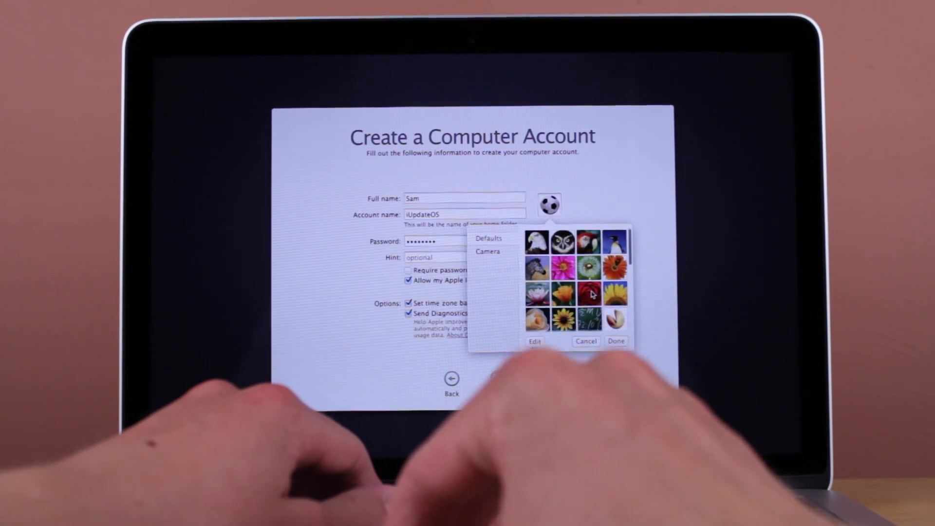
Apply a default account picture and create the computer account.
{"action": "left_click", "coordinate": [616, 341]}
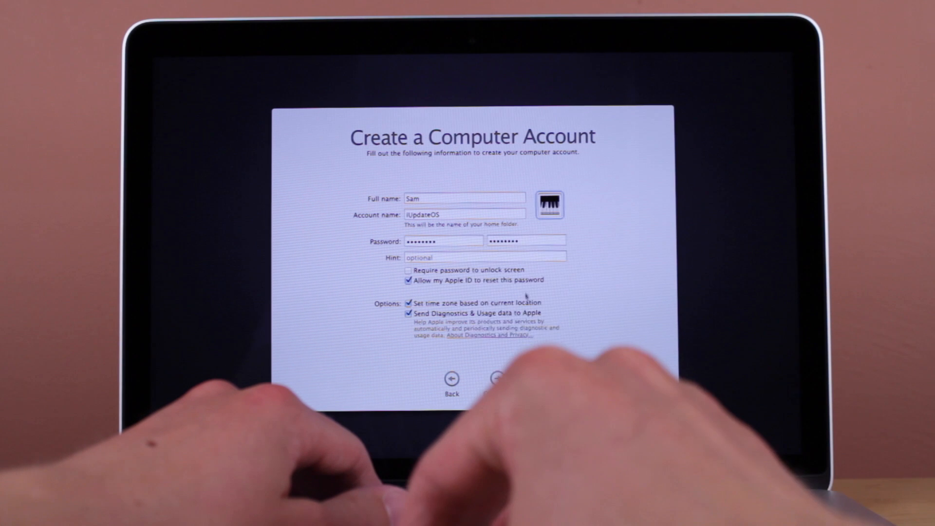
{"action": "left_click", "coordinate": [498, 378]}
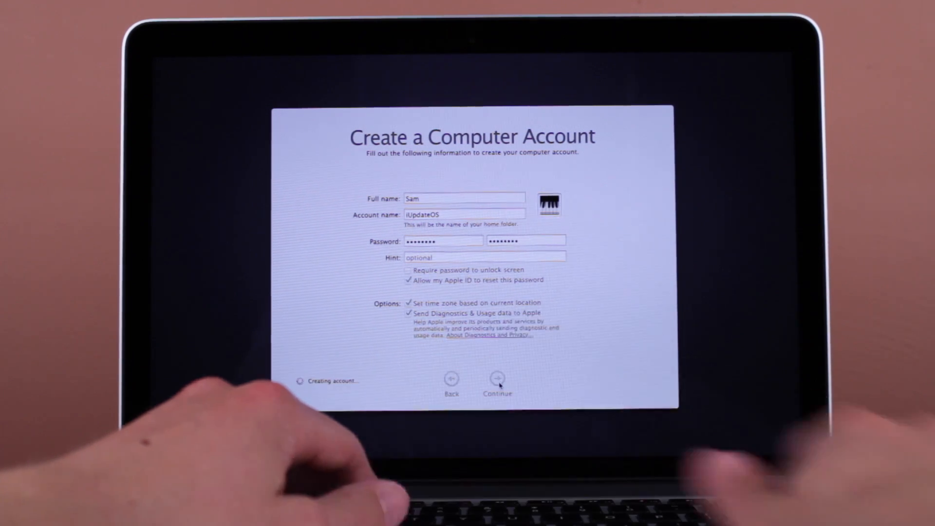
{"action": "left_click", "coordinate": [498, 380]}
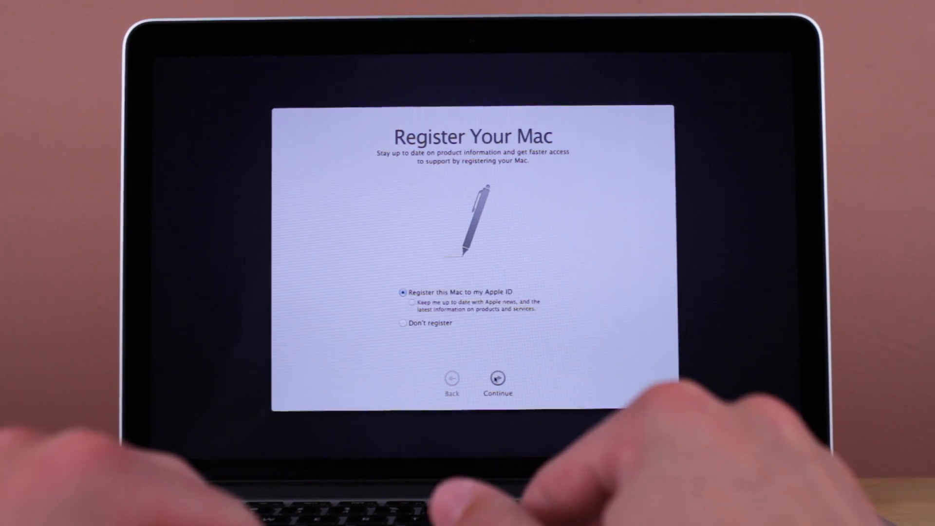
Tick 'Keep me up to date' and finish registration to start setting up the Mac.
{"action": "left_click", "coordinate": [412, 302]}
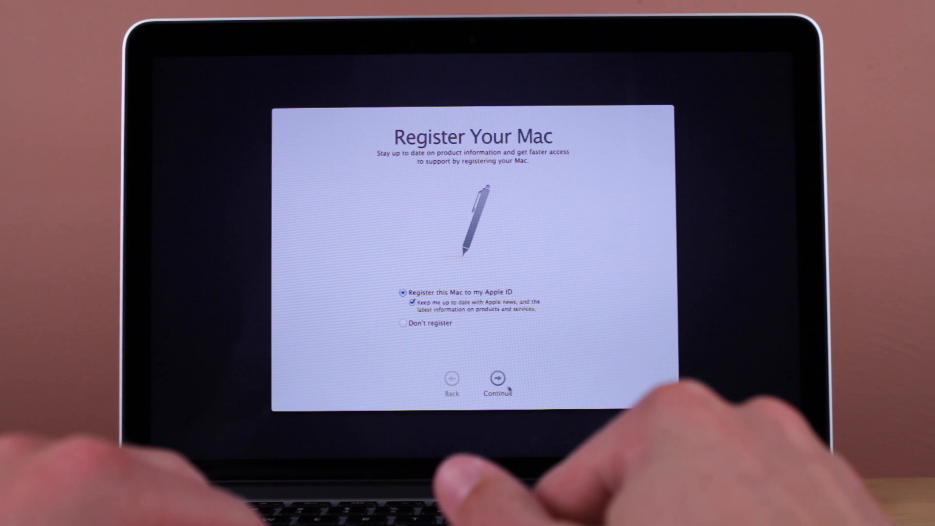
{"action": "left_click", "coordinate": [497, 378]}
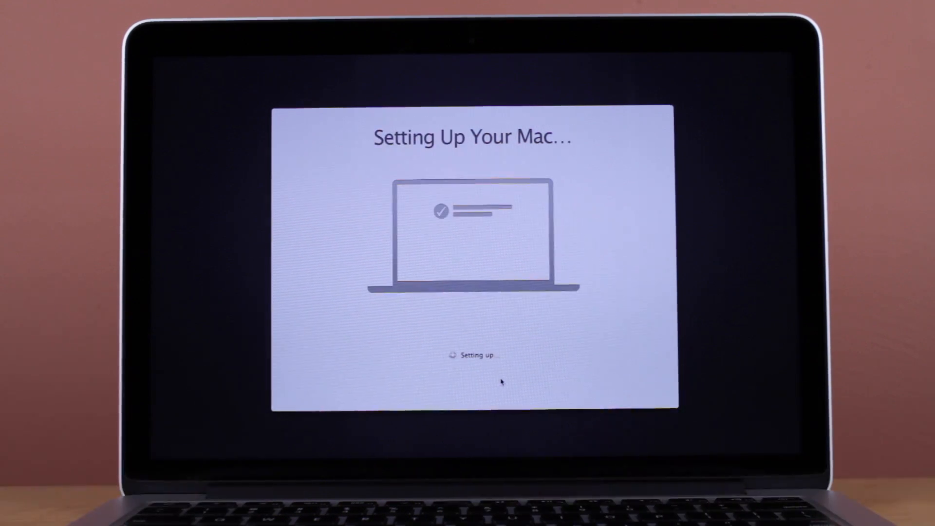